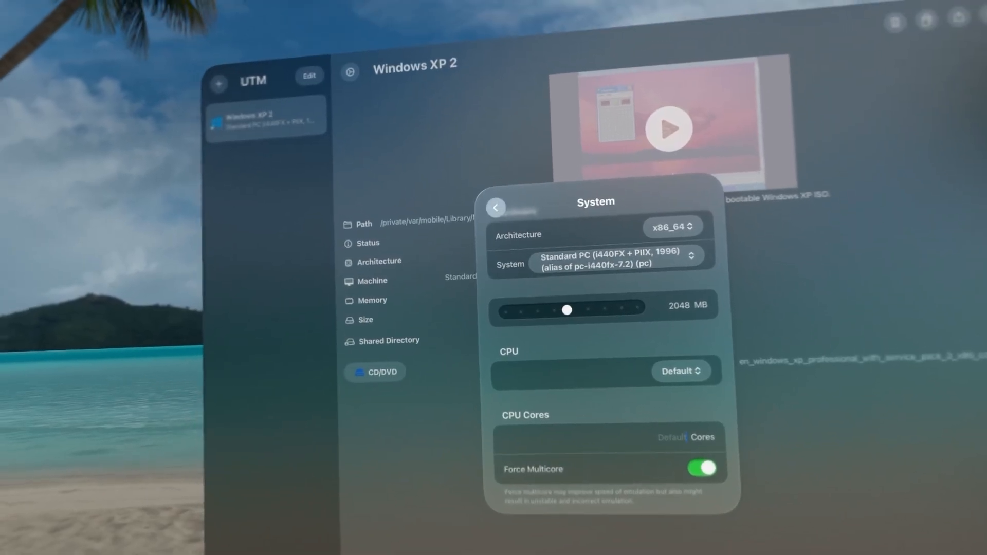
# Step: Start the Windows XP 2 VM (x86_64, Standard PC, 2048 MB) to show its desktop
pyautogui.click(495, 207)
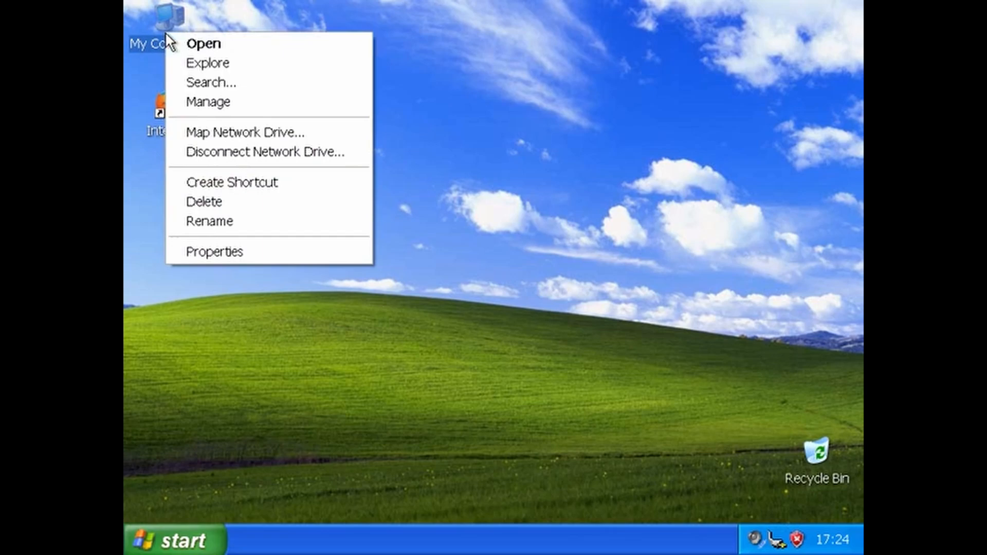
# Step: Pick an entry from the My Computer icon's context menu on the XP desktop
pyautogui.click(214, 251)
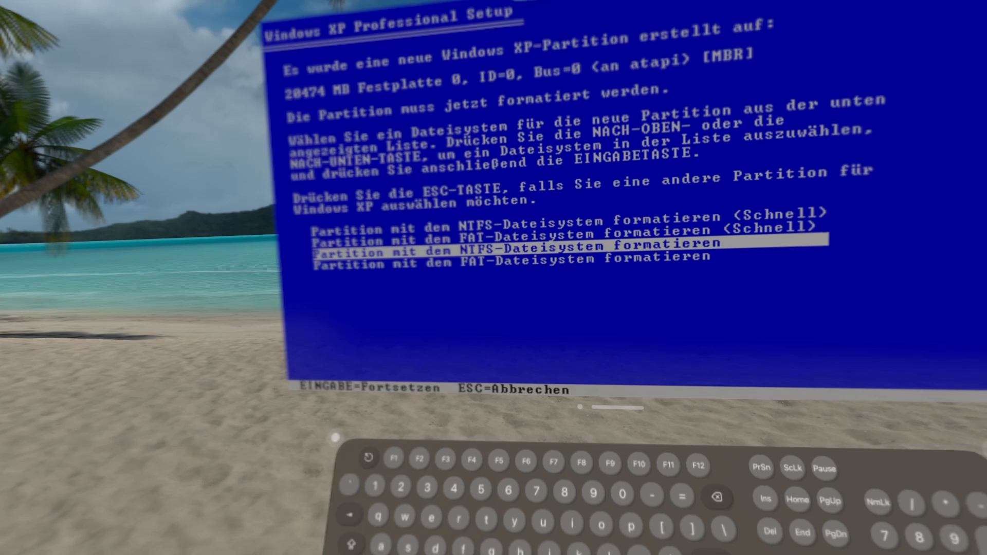
# Step: Confirm full NTFS formatting of the 20474 MB partition
pyautogui.press('enter')
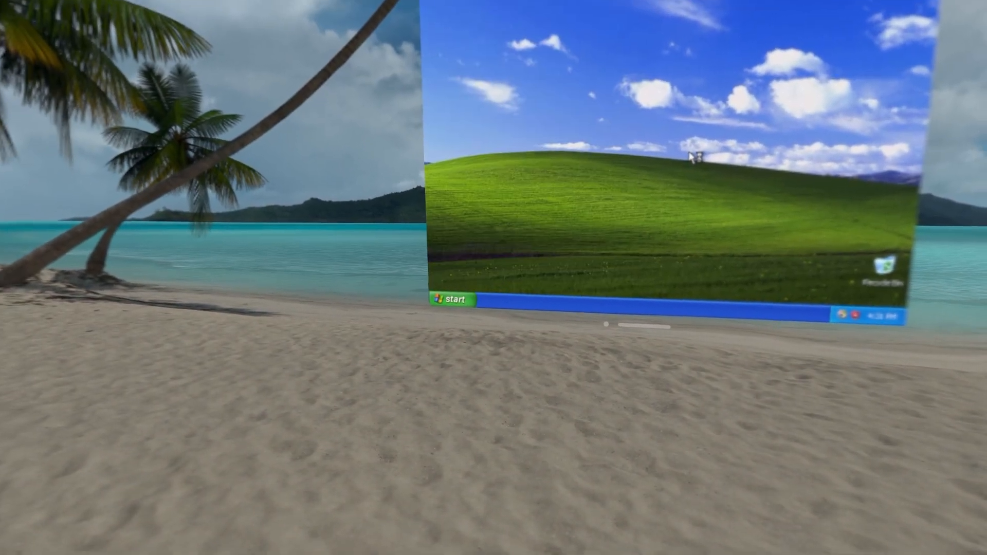
# Step: Open the Start menu and launch Internet Explorer
pyautogui.click(449, 300)
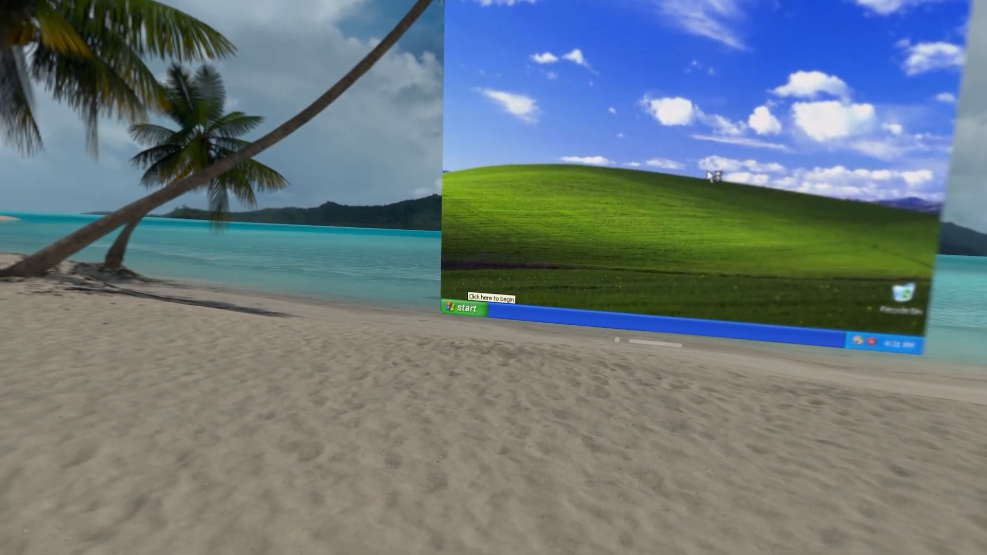
pyautogui.click(462, 309)
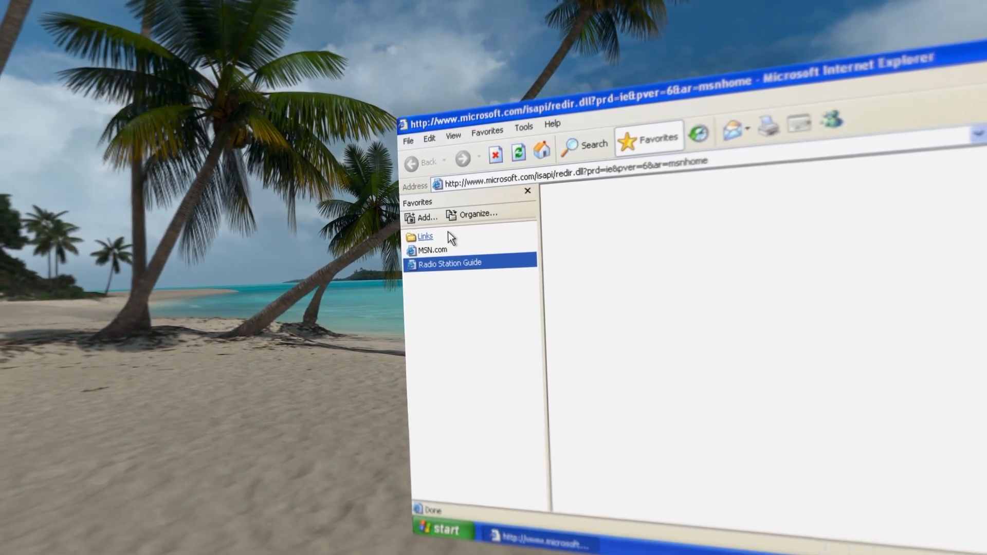
# Step: Open the Links folder in the Internet Explorer Favorites pane
pyautogui.click(424, 236)
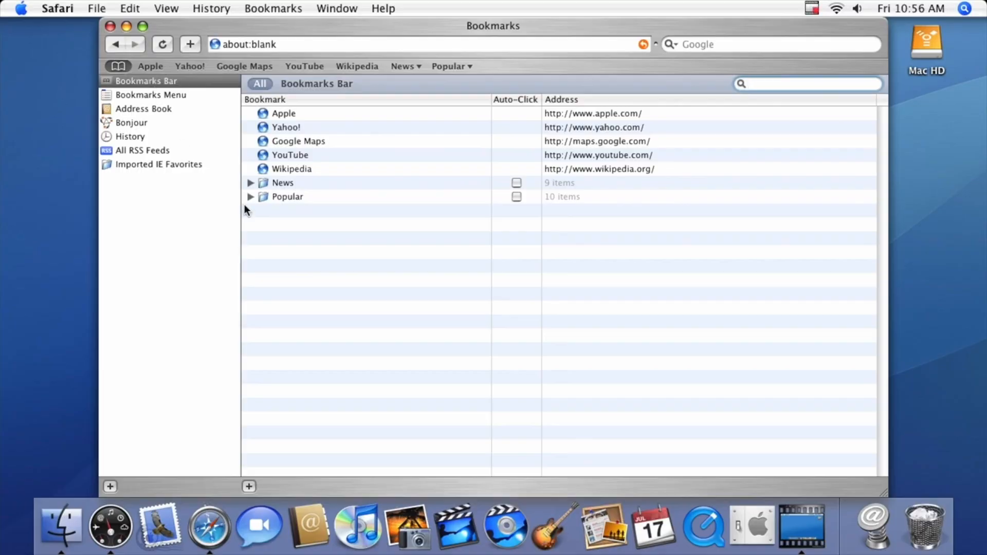
# Step: Open Dashboard from the Dock to show the calculator and world clock widgets
pyautogui.click(109, 528)
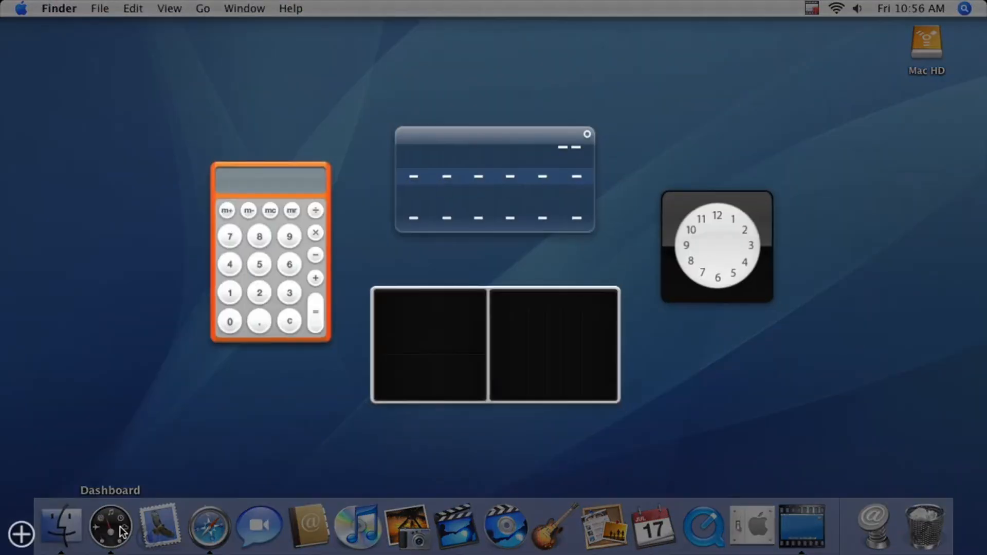